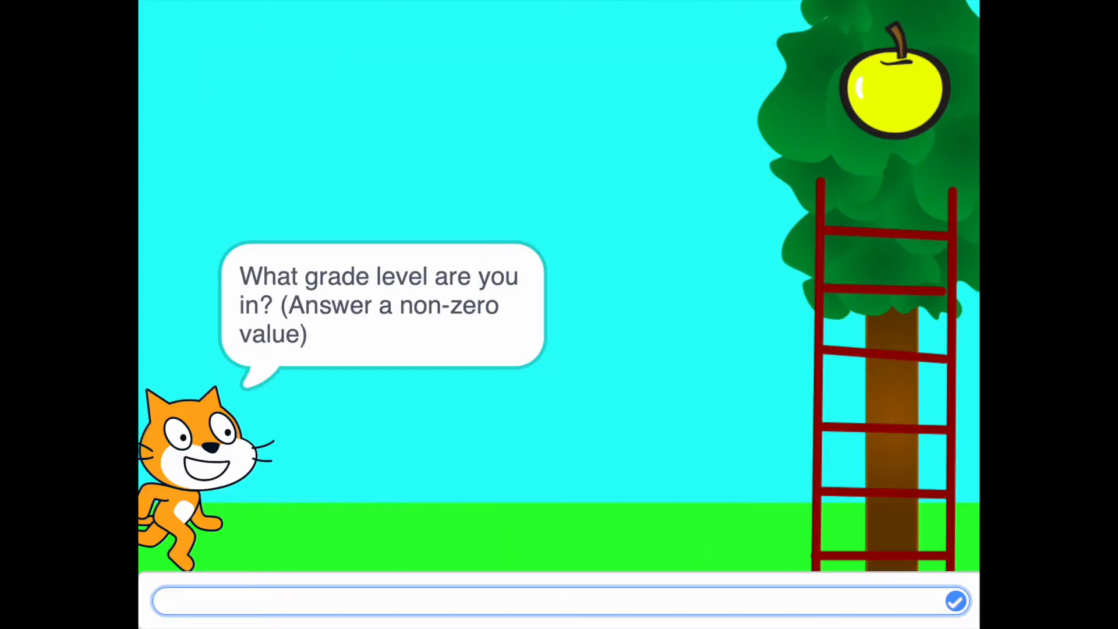
mouse_move(460, 396)
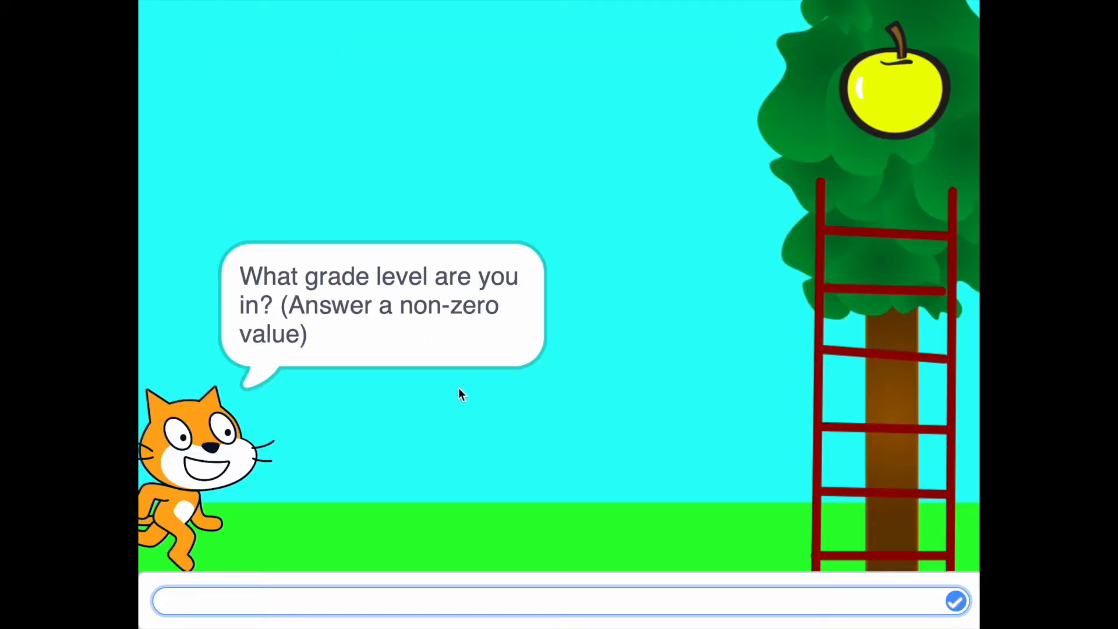
mouse_move(343, 325)
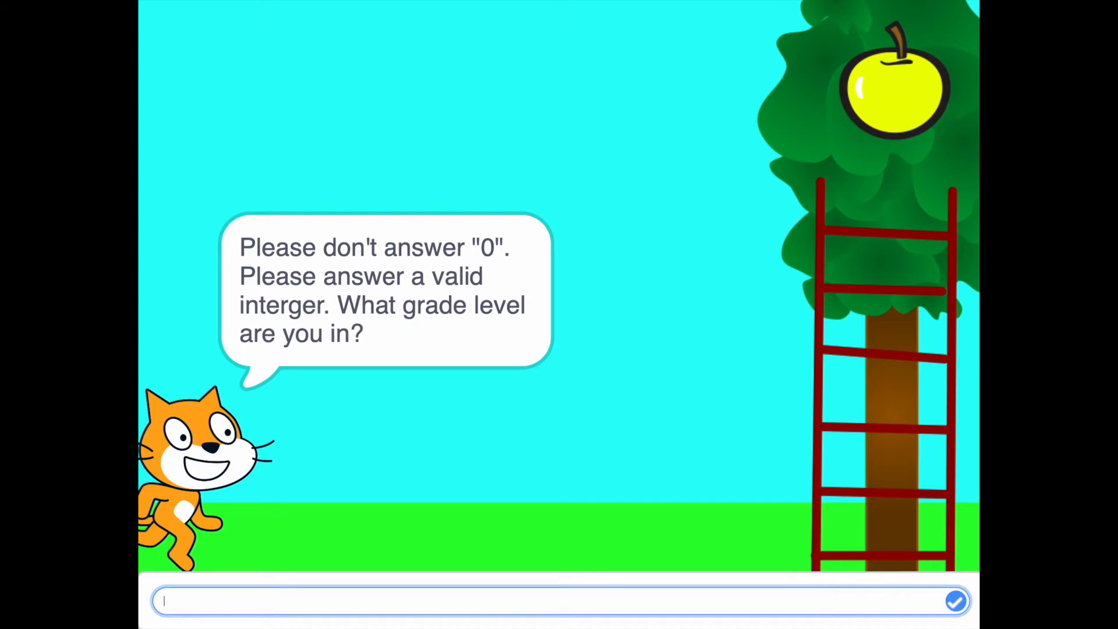
Submit 4 as the grade level after the zero grade is rejected
type("4")
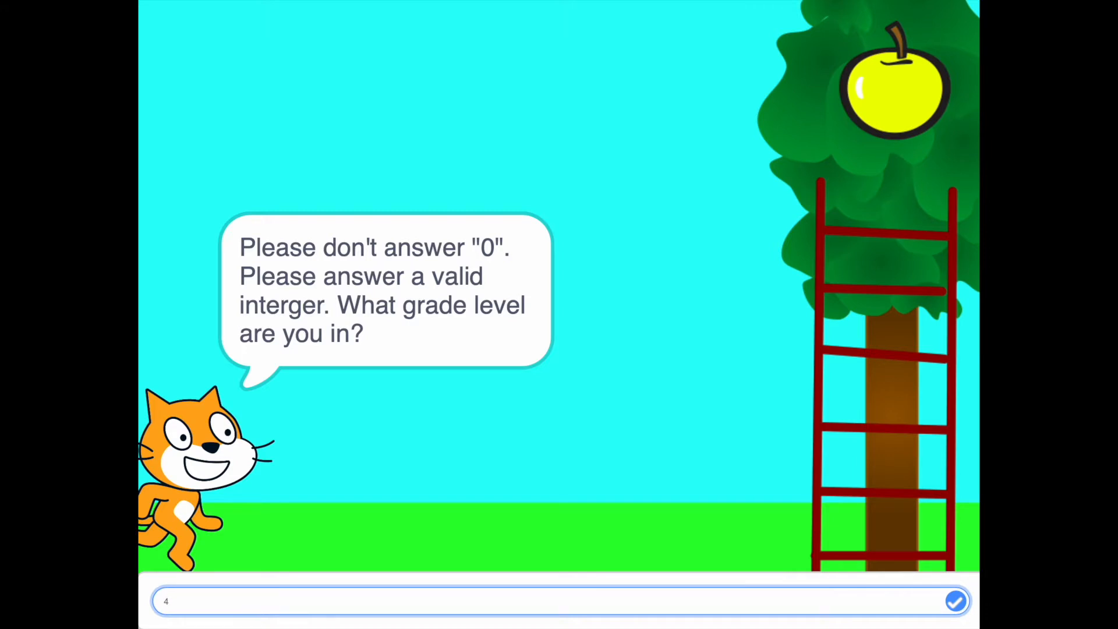
left_click(955, 601)
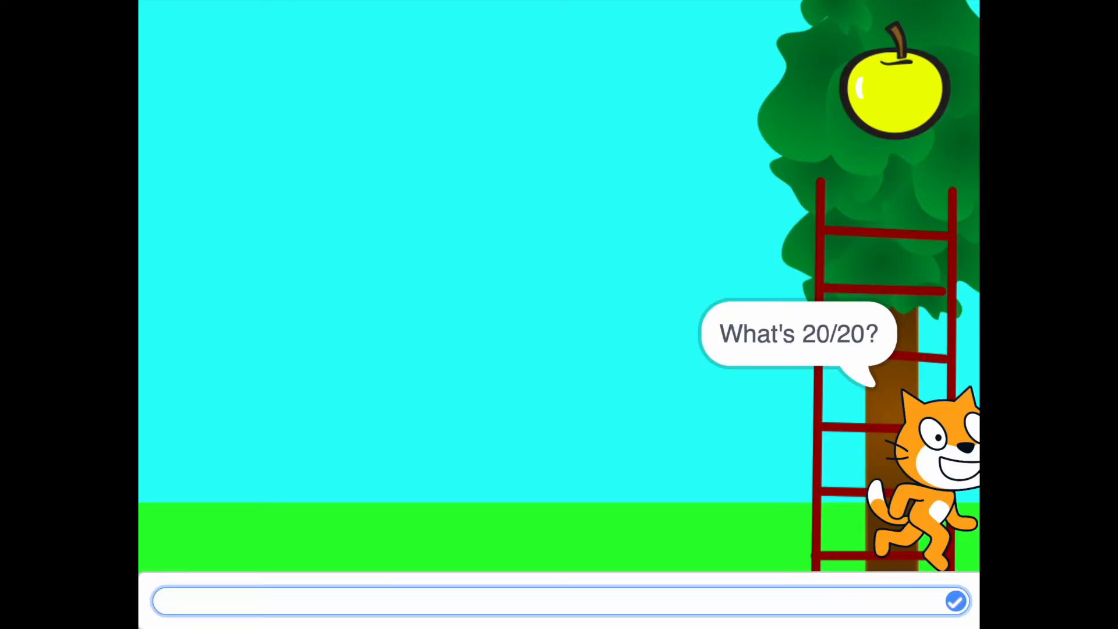
Answer 20/20 with 1, 132/44 with 3, and 17x36 with 612
type("1")
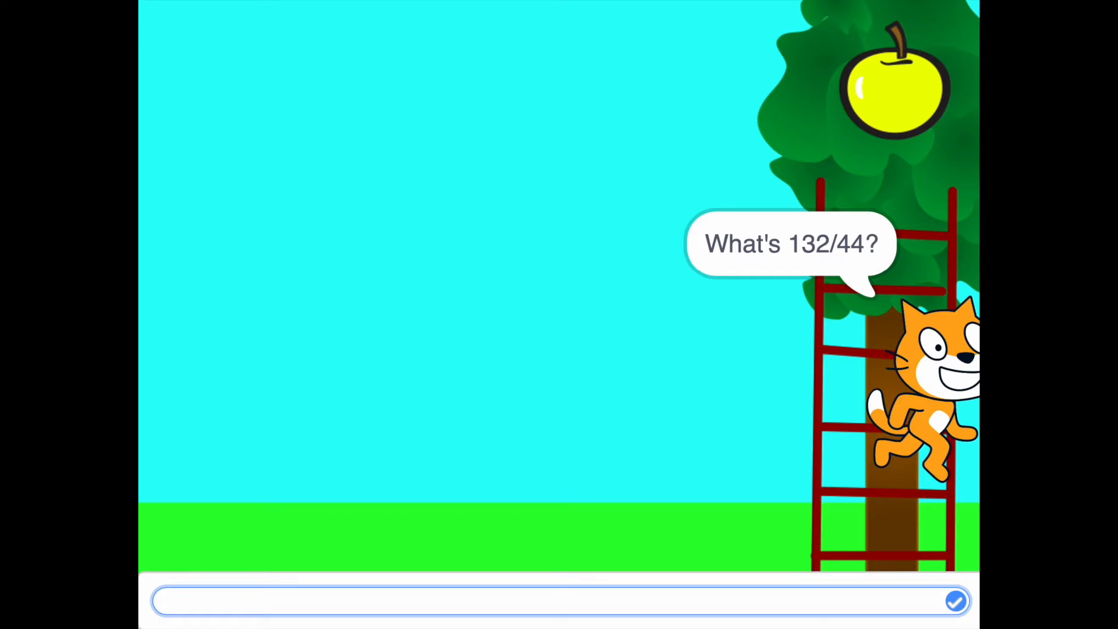
type("3")
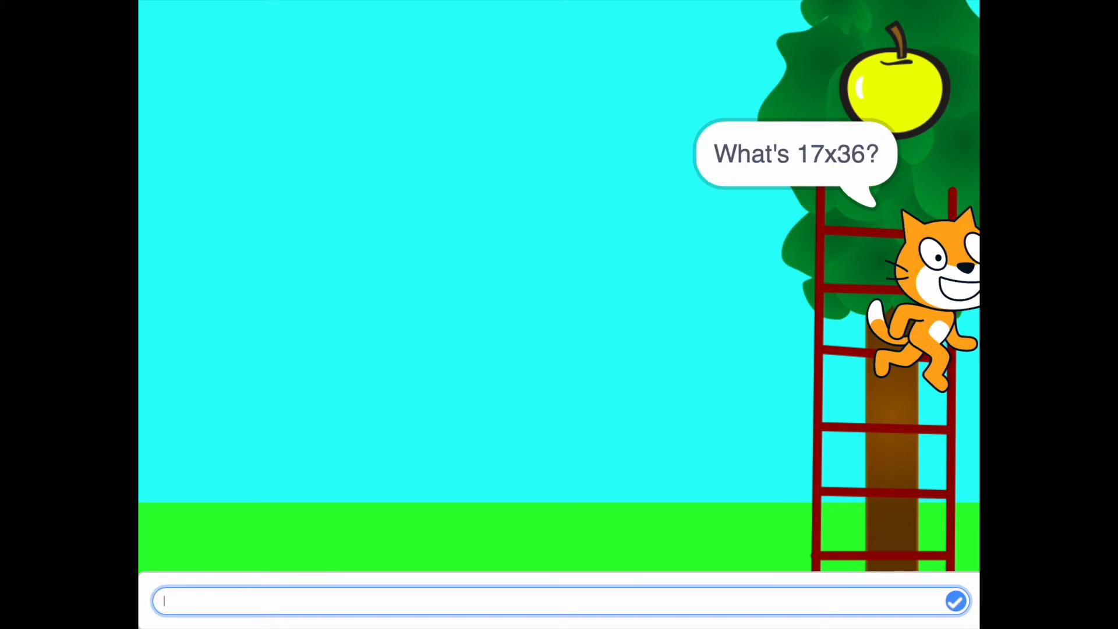
type("612")
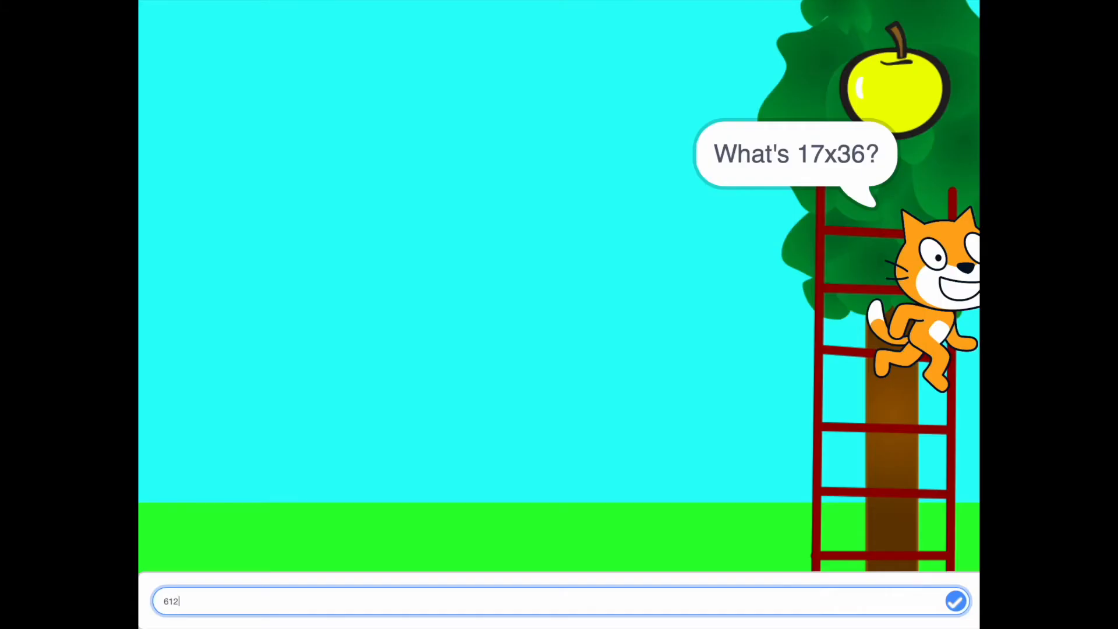
left_click(954, 601)
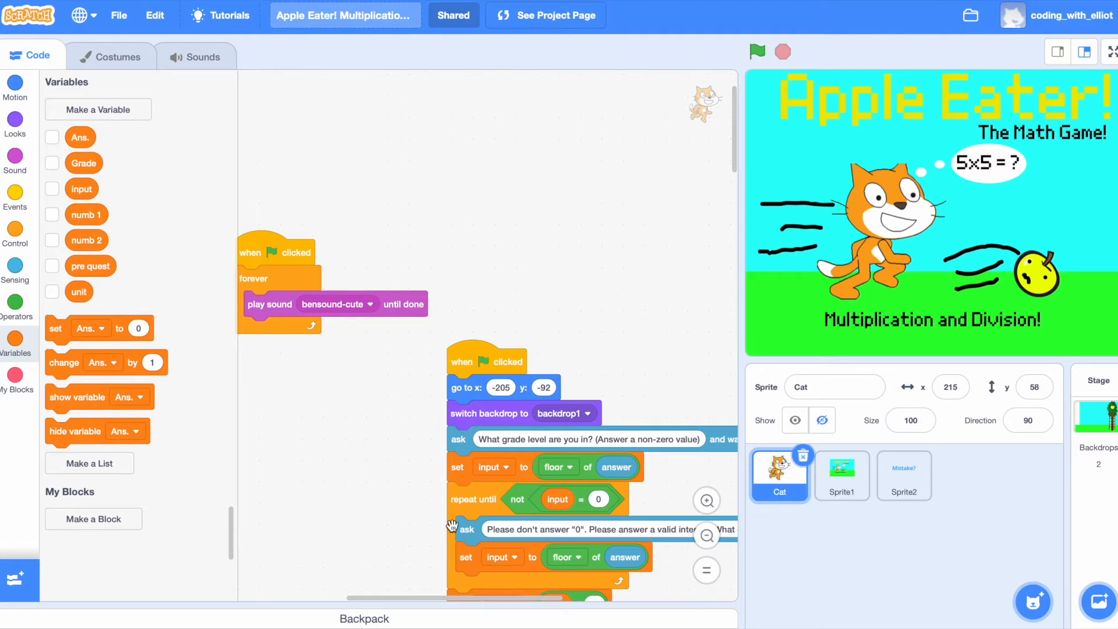
mouse_move(888, 536)
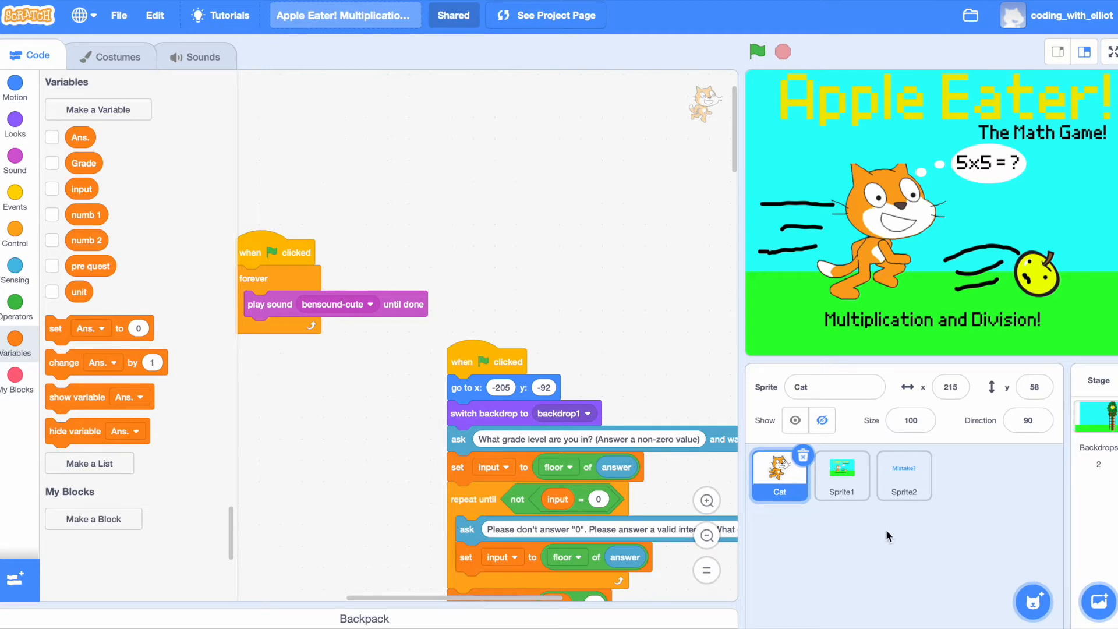
Glance at the Mistake sprite's scripts, then scroll to the Cat's Grade and random-number blocks
left_click(903, 476)
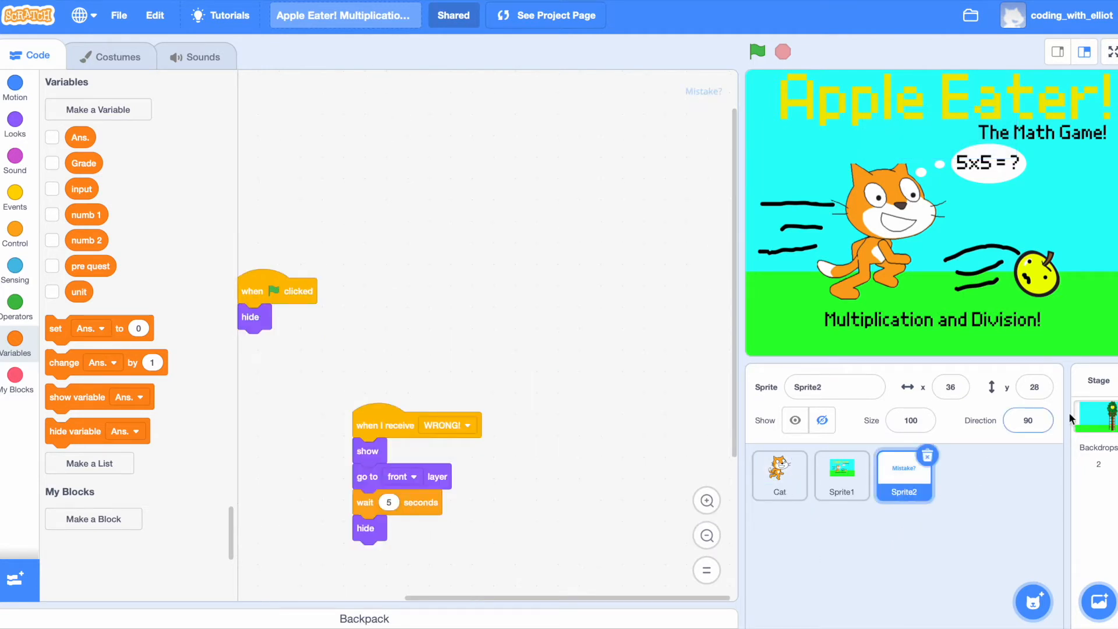
left_click(778, 476)
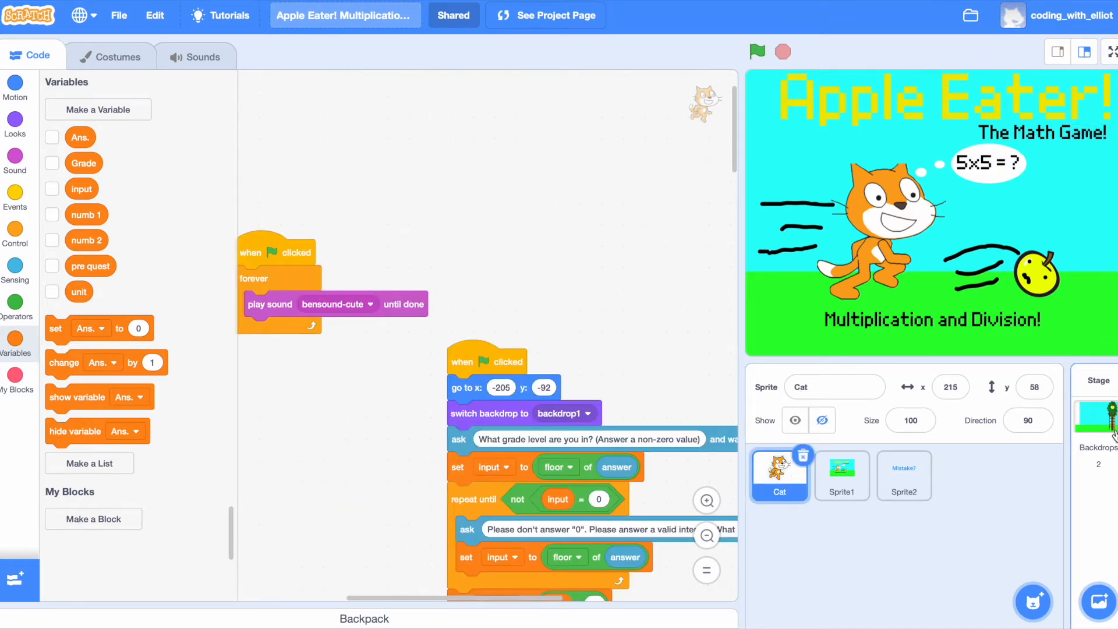
scroll("down", 3)
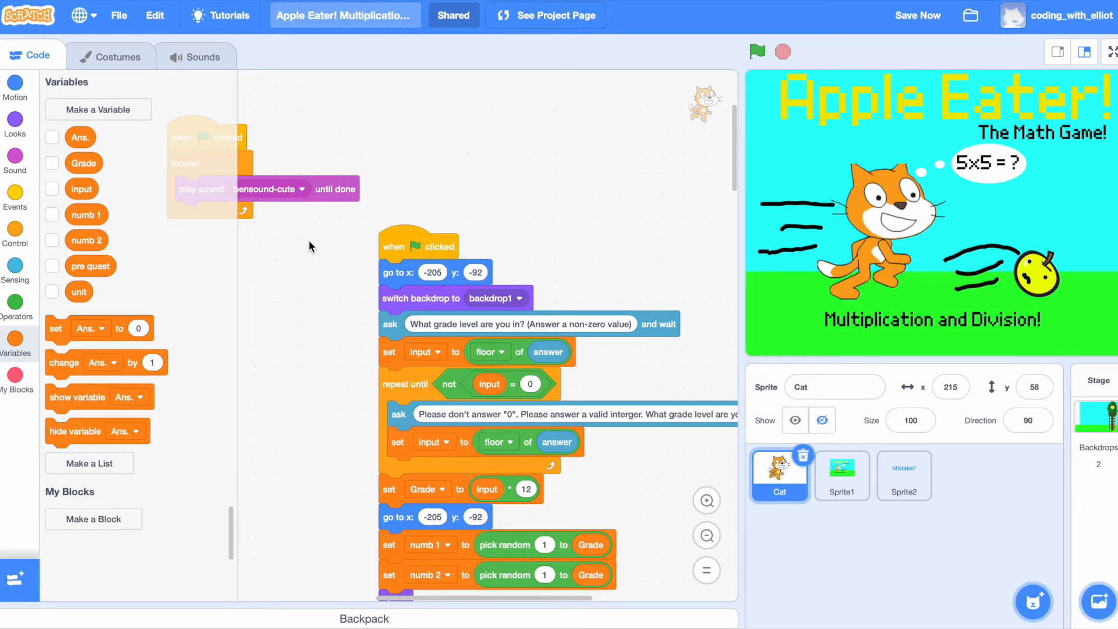
mouse_move(235, 184)
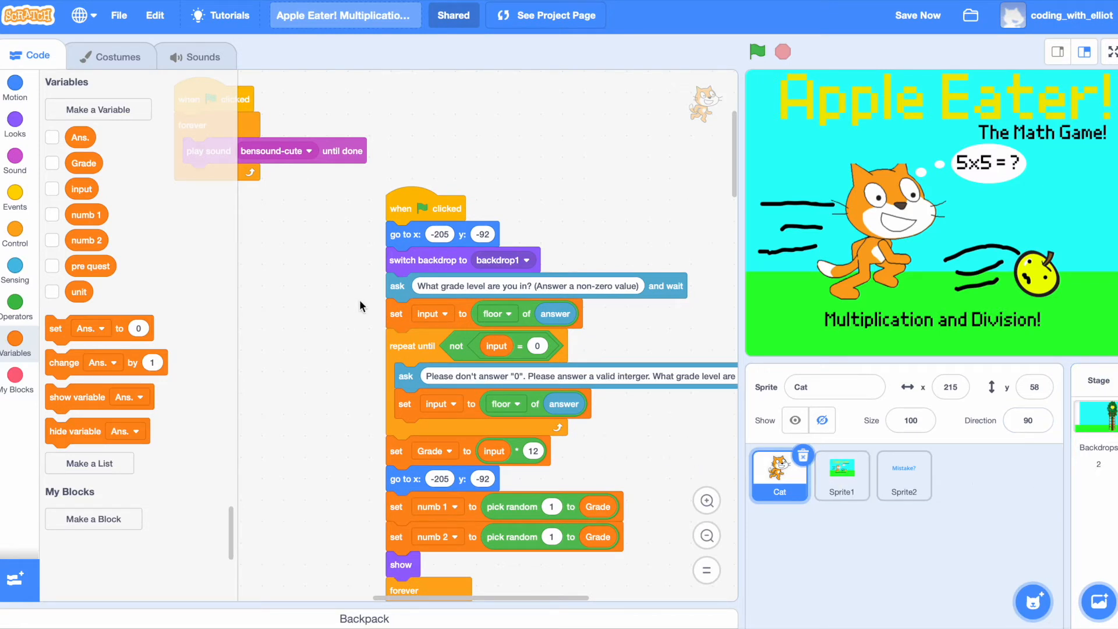
mouse_move(585, 306)
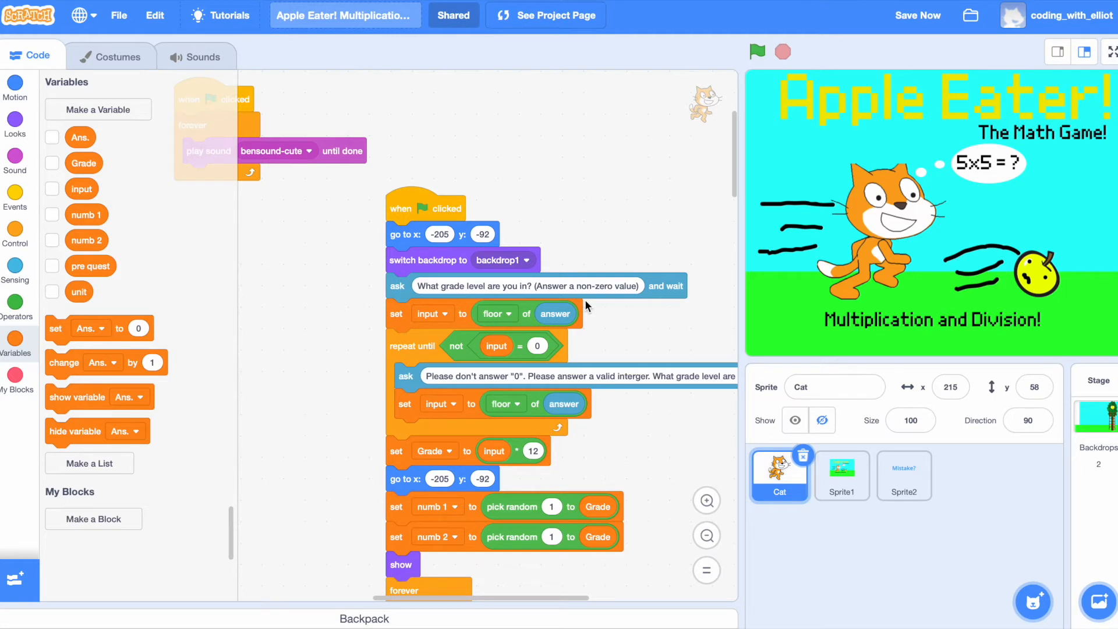
mouse_move(471, 333)
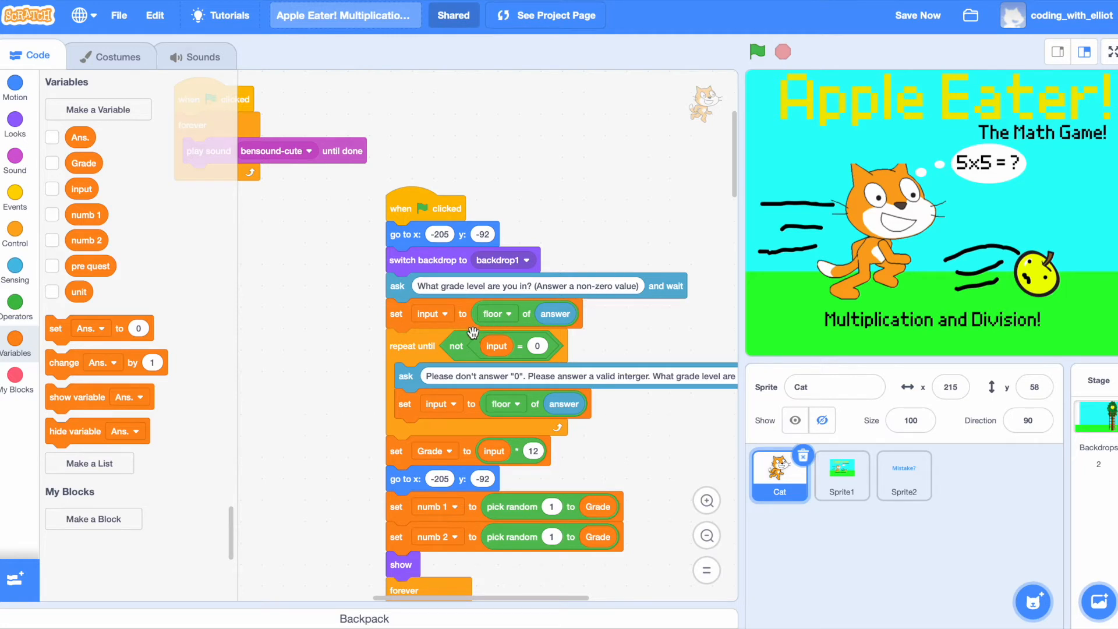
mouse_move(284, 378)
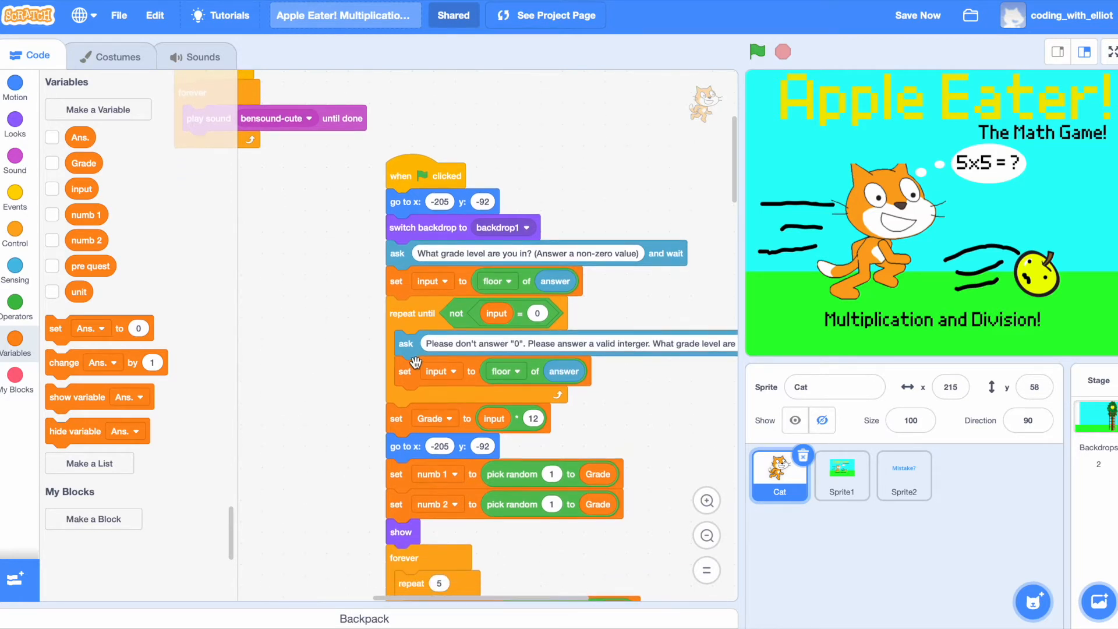
mouse_move(420, 293)
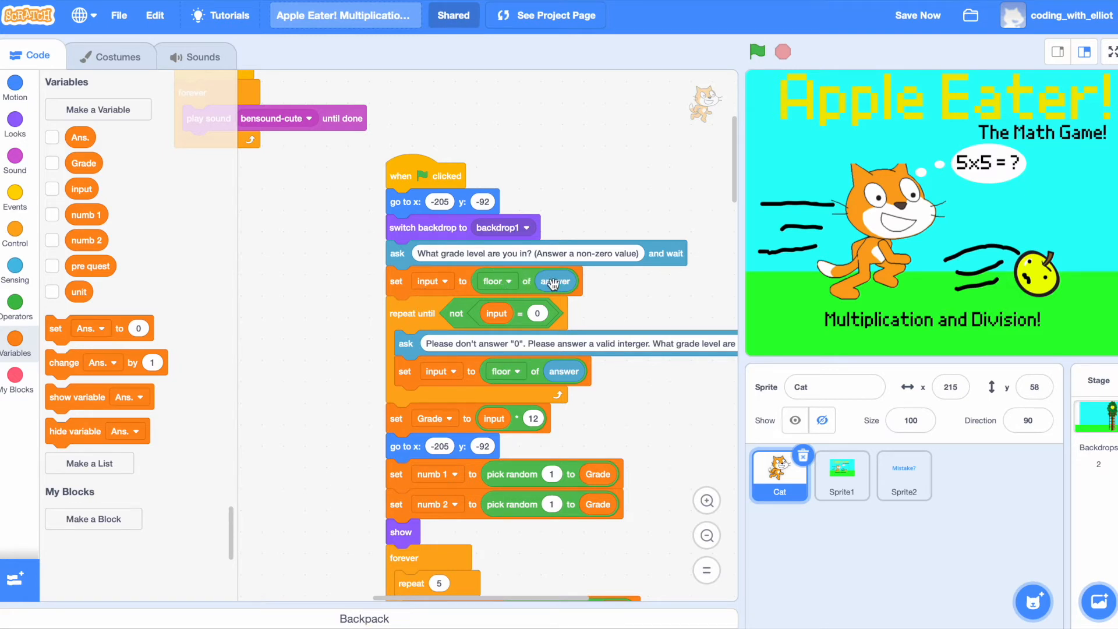
mouse_move(571, 257)
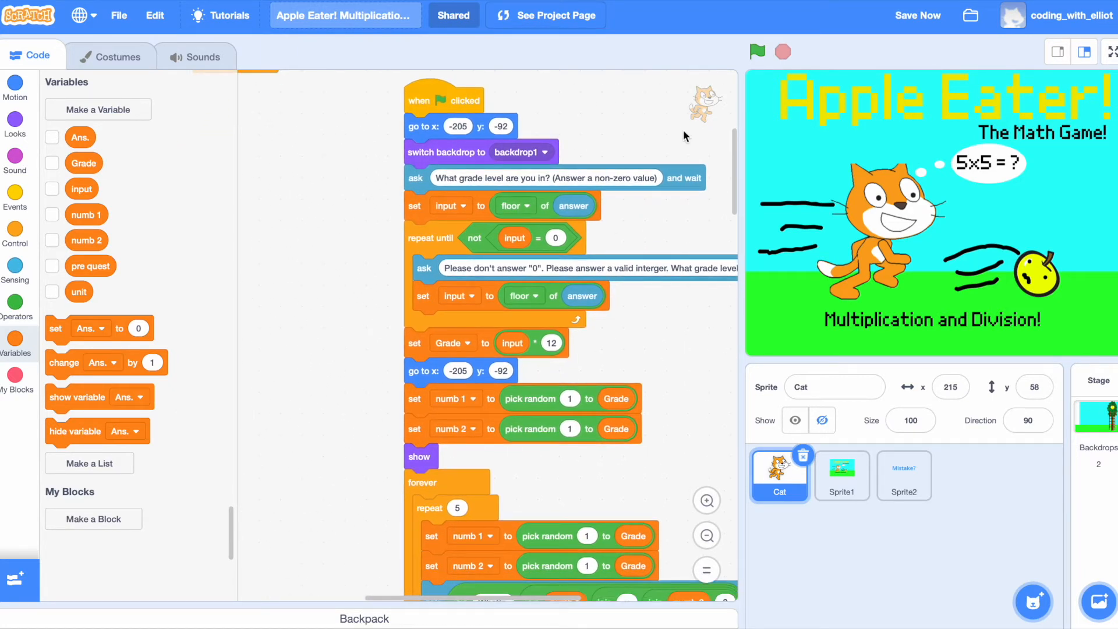
mouse_move(538, 238)
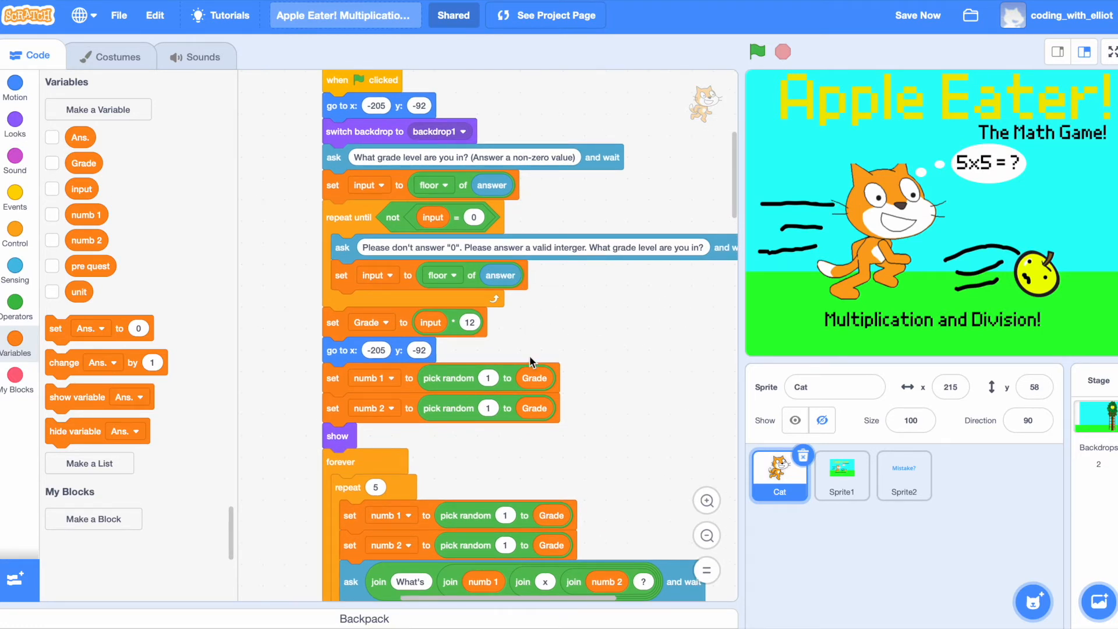
mouse_move(589, 347)
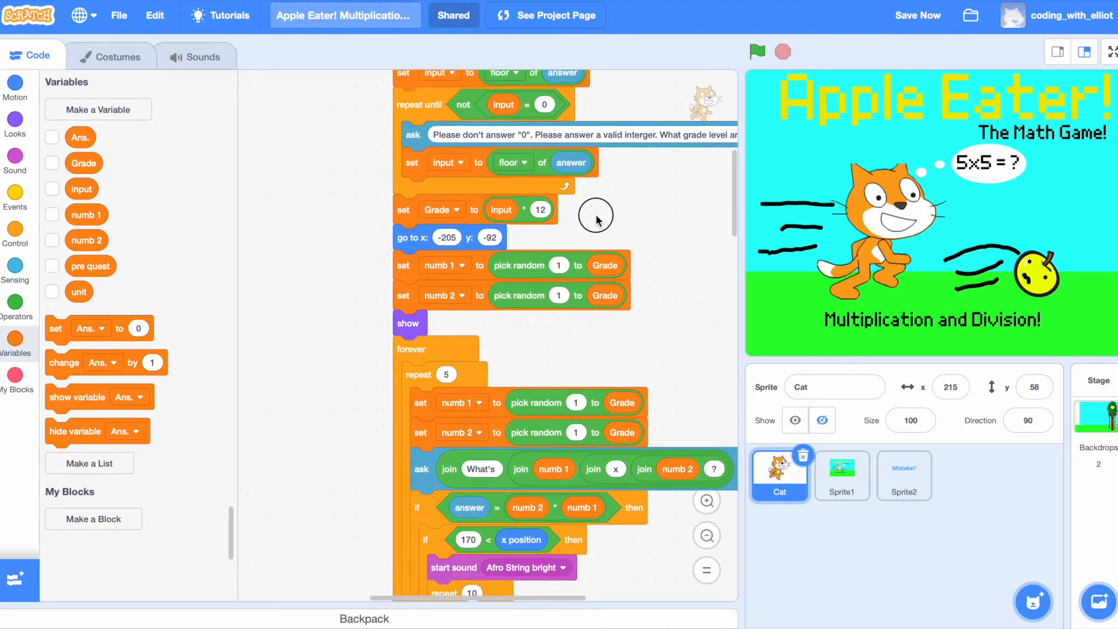
mouse_move(527, 225)
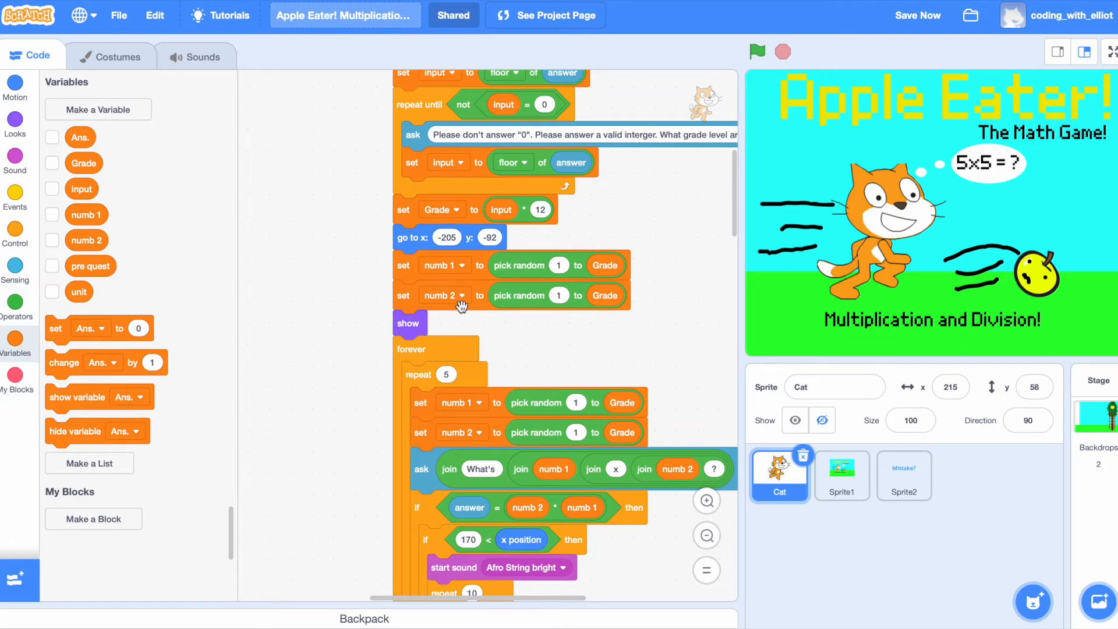
mouse_move(543, 375)
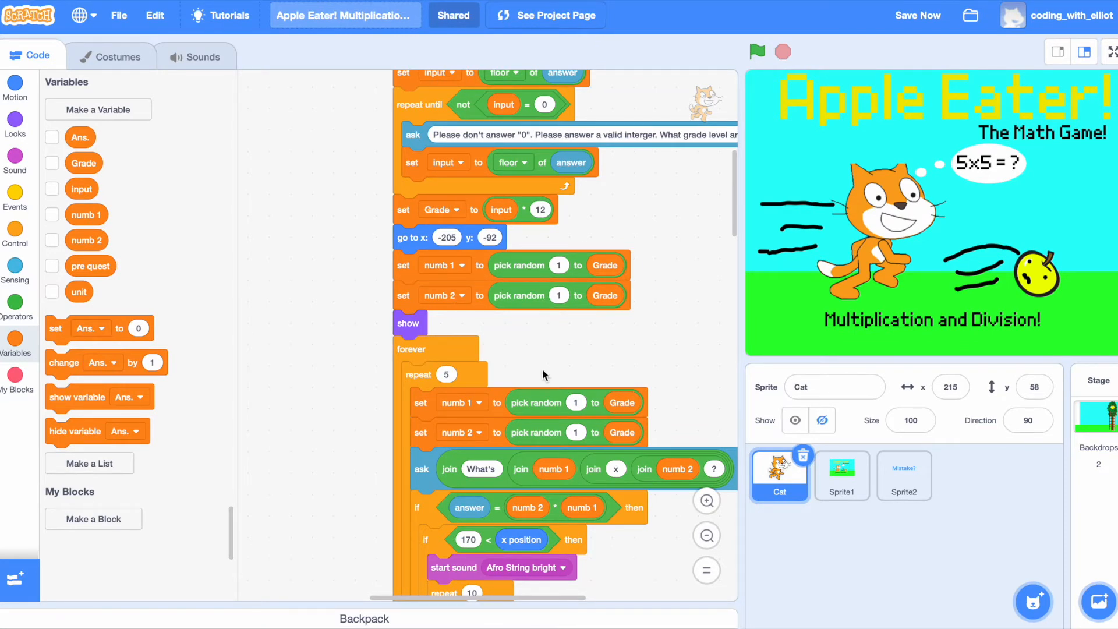
scroll("down", 3)
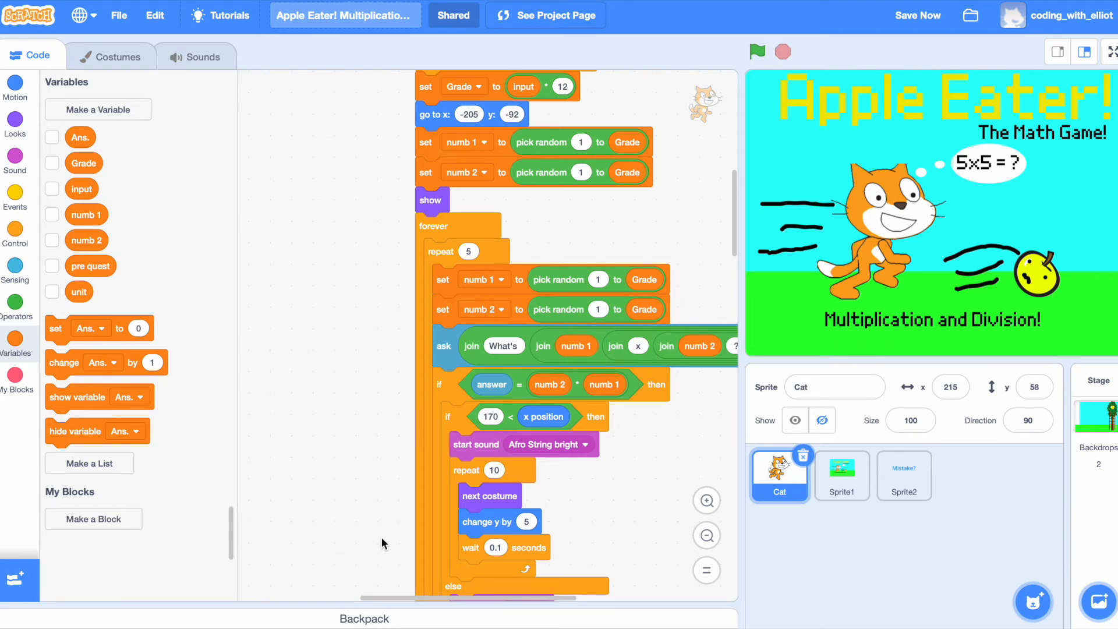
mouse_move(666, 226)
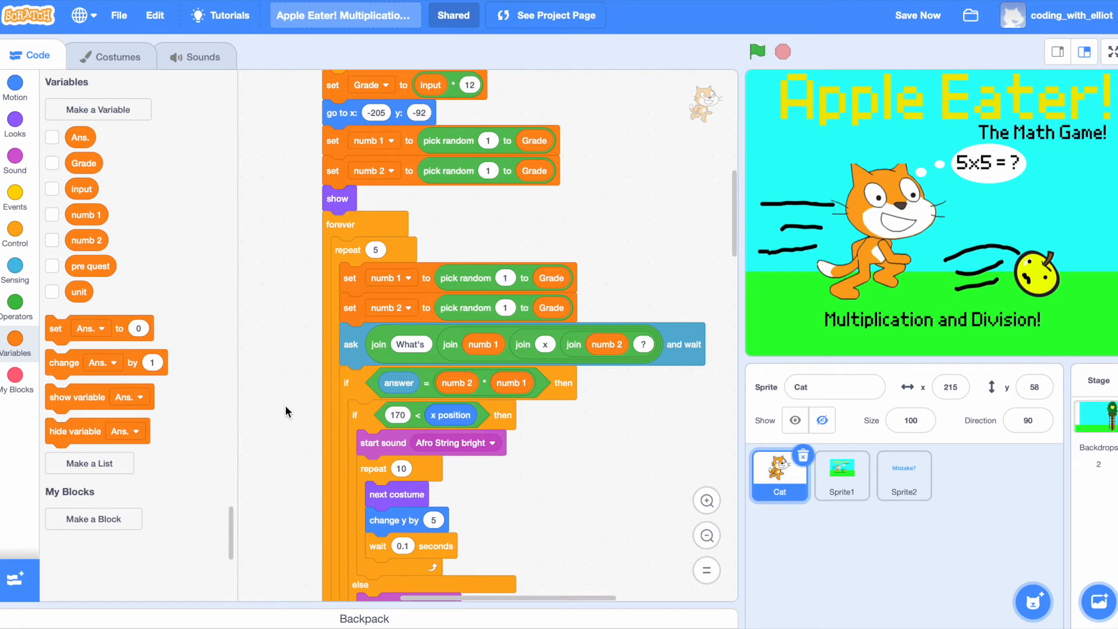
scroll("down", 3)
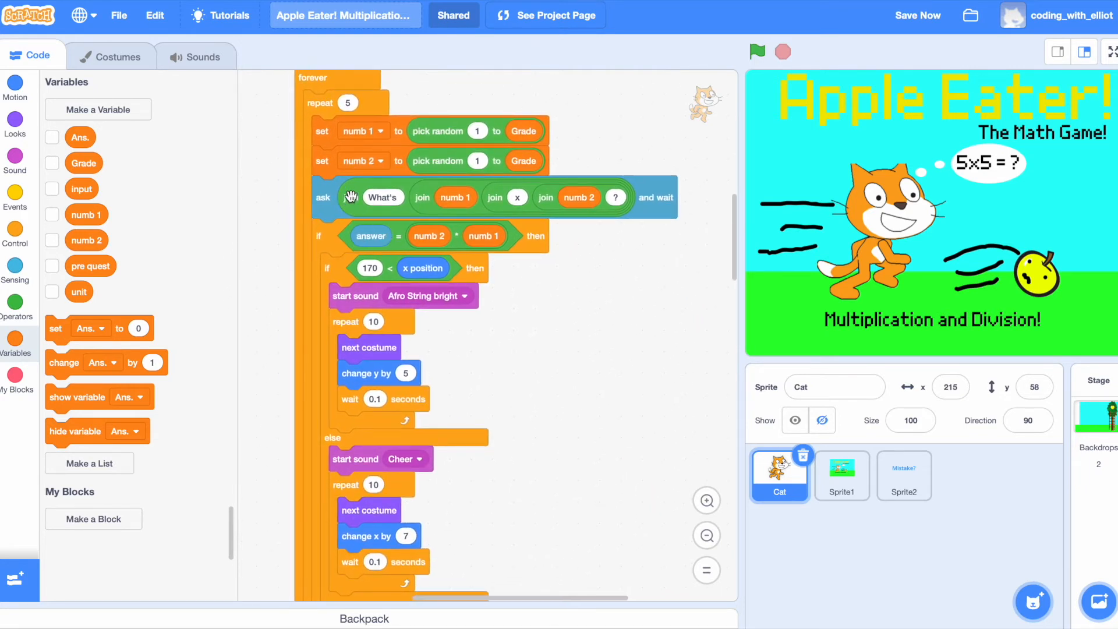
mouse_move(456, 198)
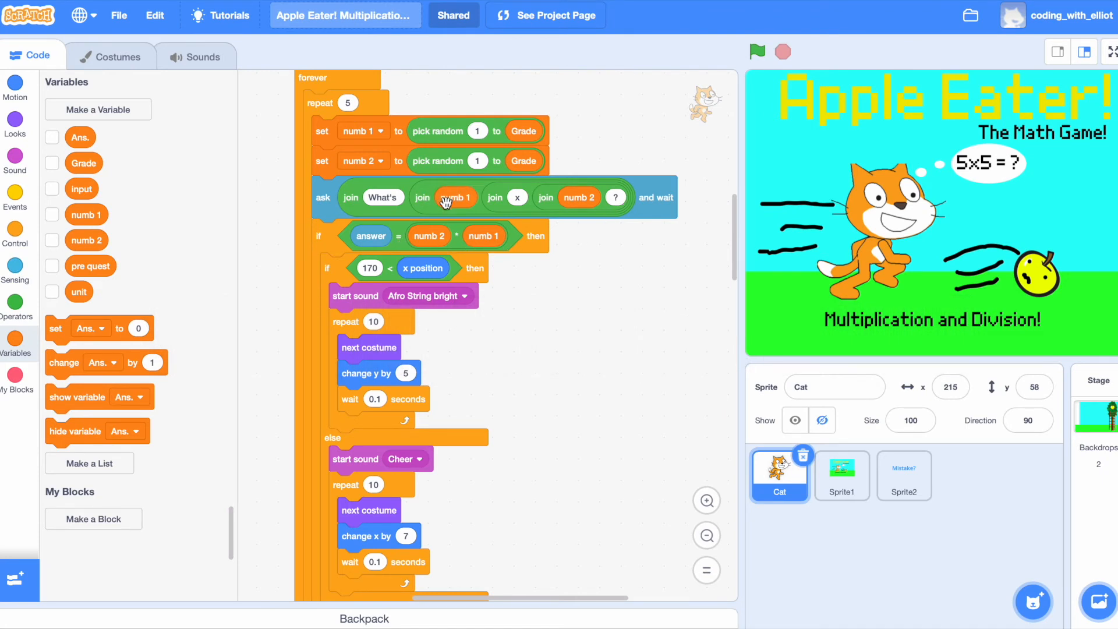
mouse_move(495, 198)
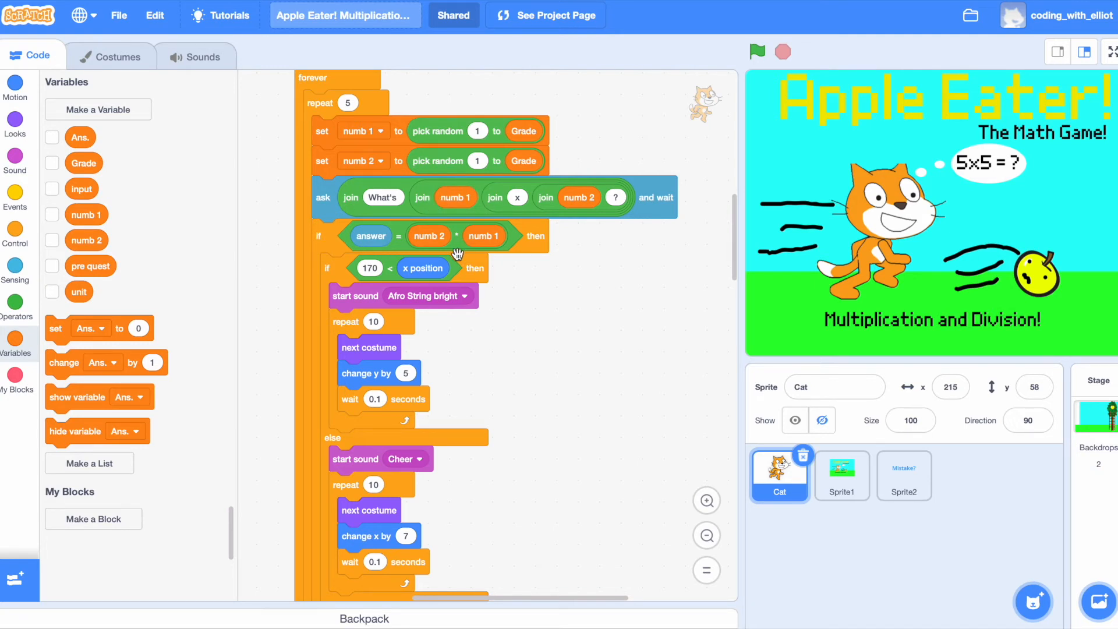
mouse_move(521, 262)
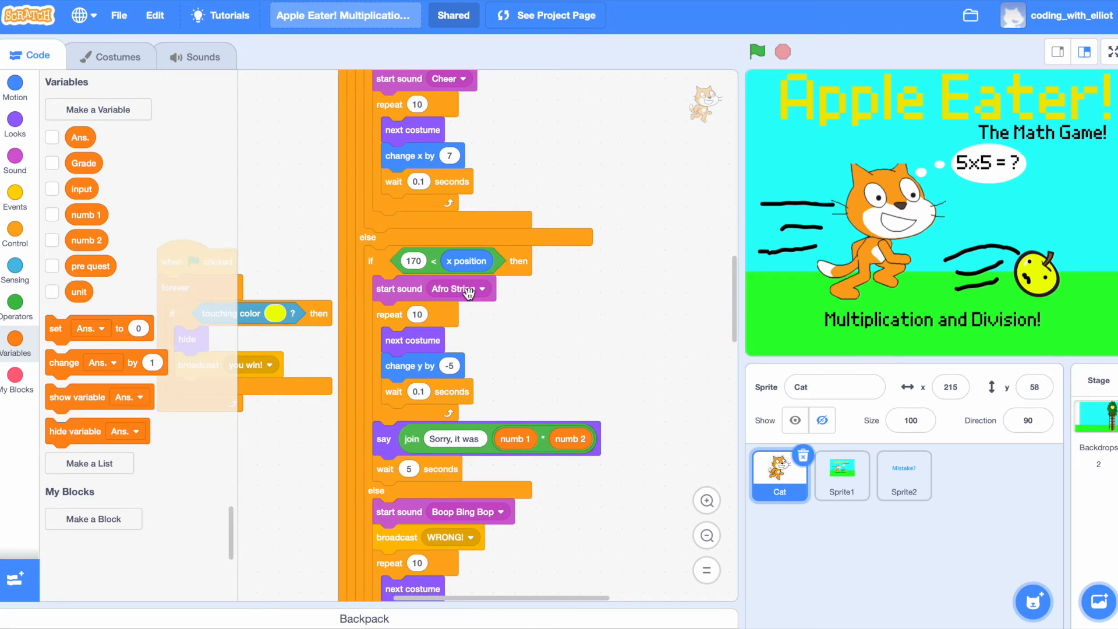
mouse_move(471, 296)
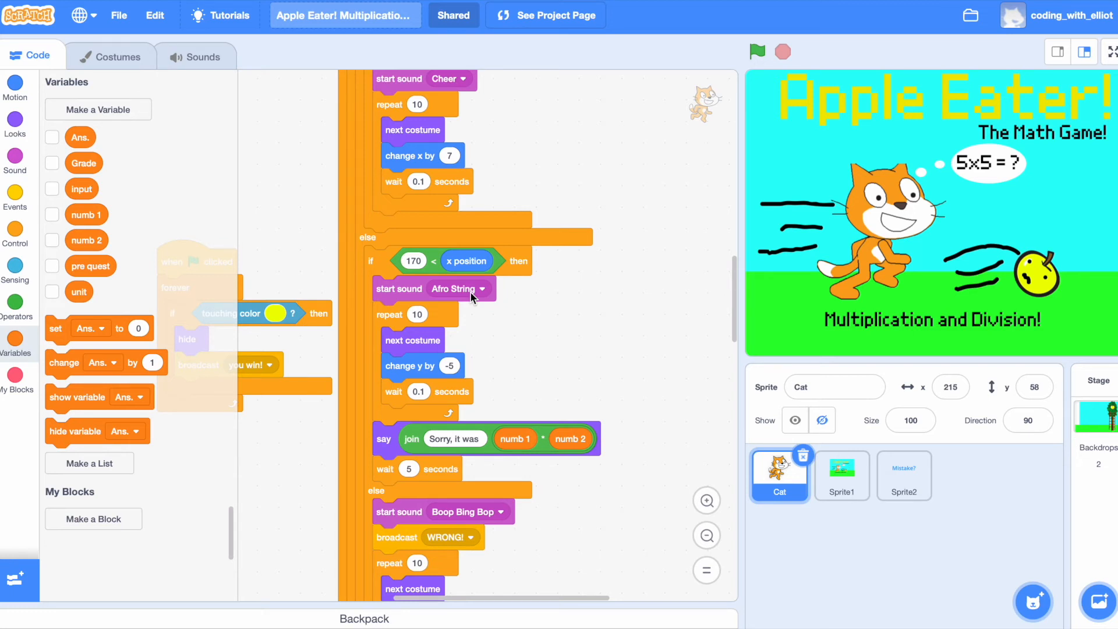
scroll("down", 3)
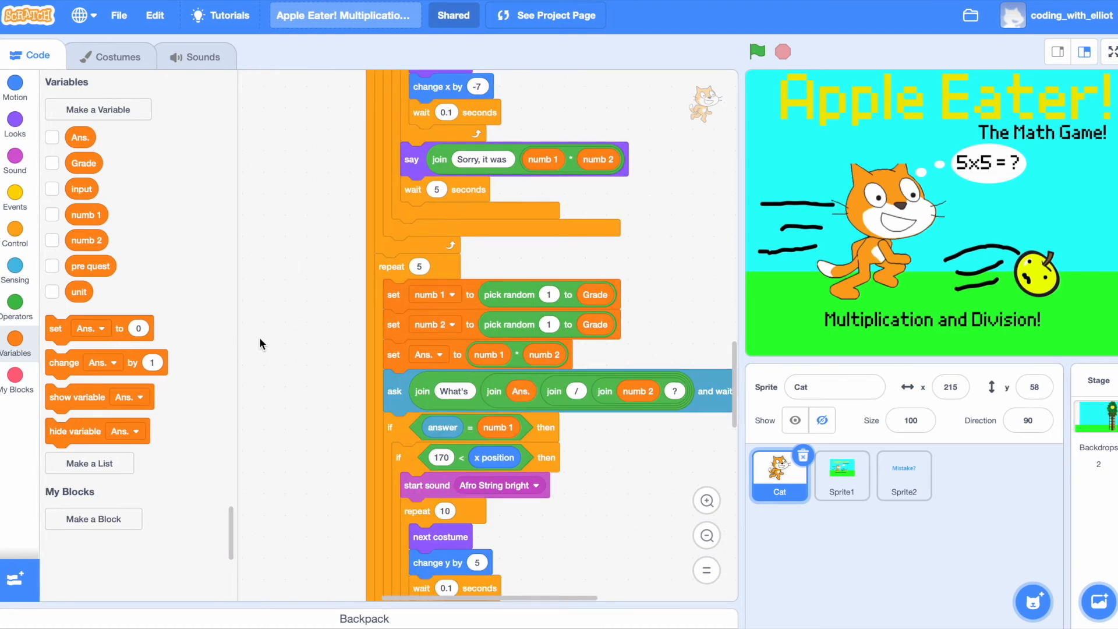
scroll("down", 3)
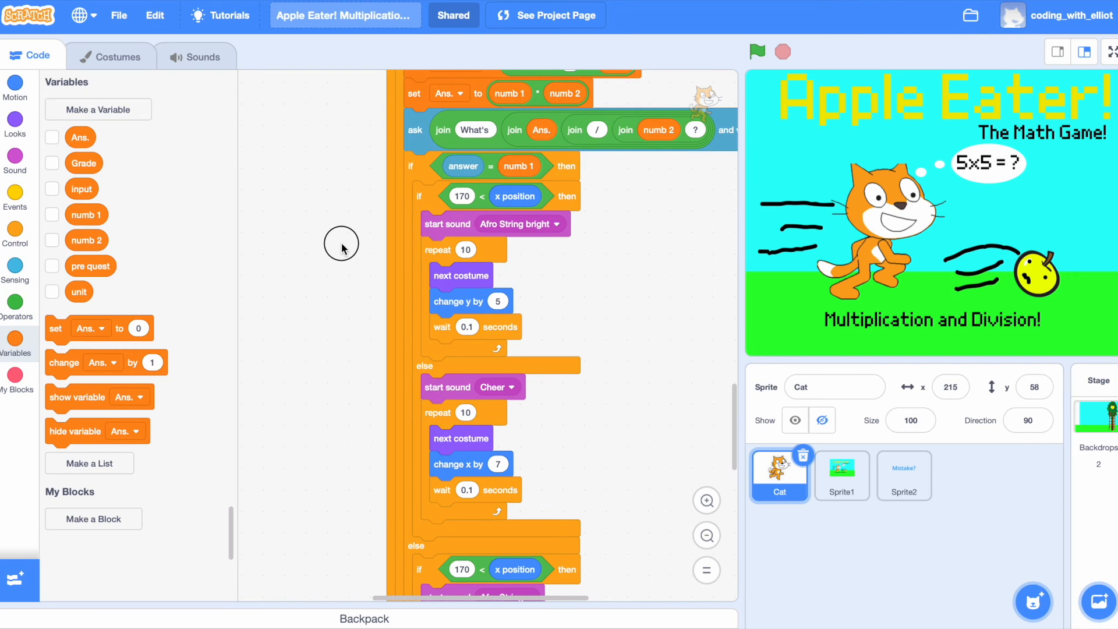
mouse_move(451, 223)
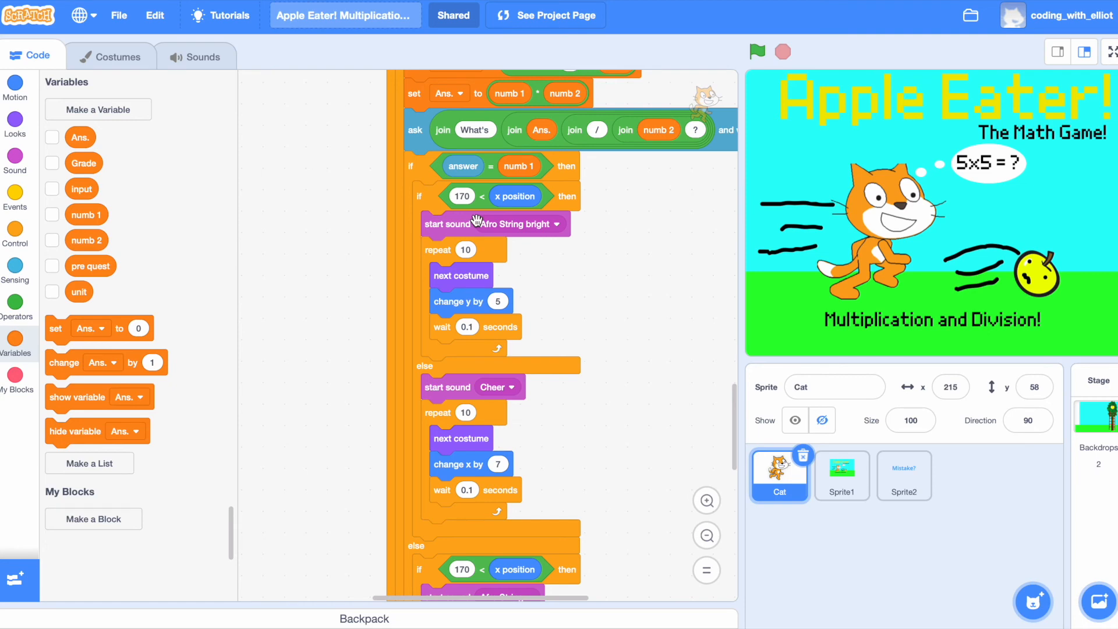
scroll("down", 3)
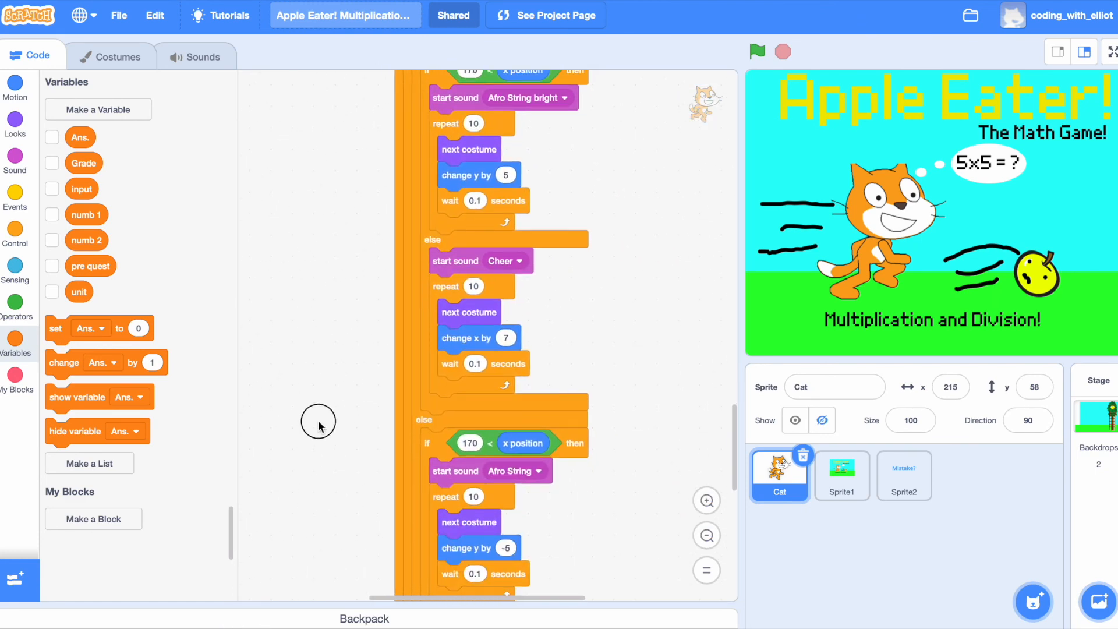
scroll("down", 3)
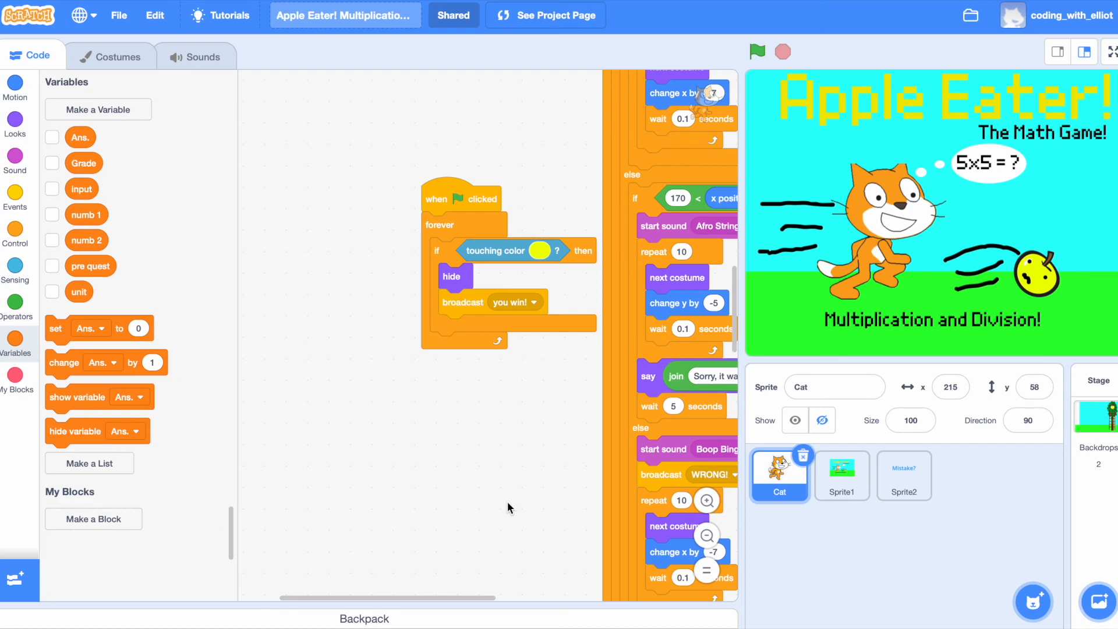
Inspect the title sprite's scripts and costume, then the Mistake sprite's and Stage's scripts
left_click(842, 476)
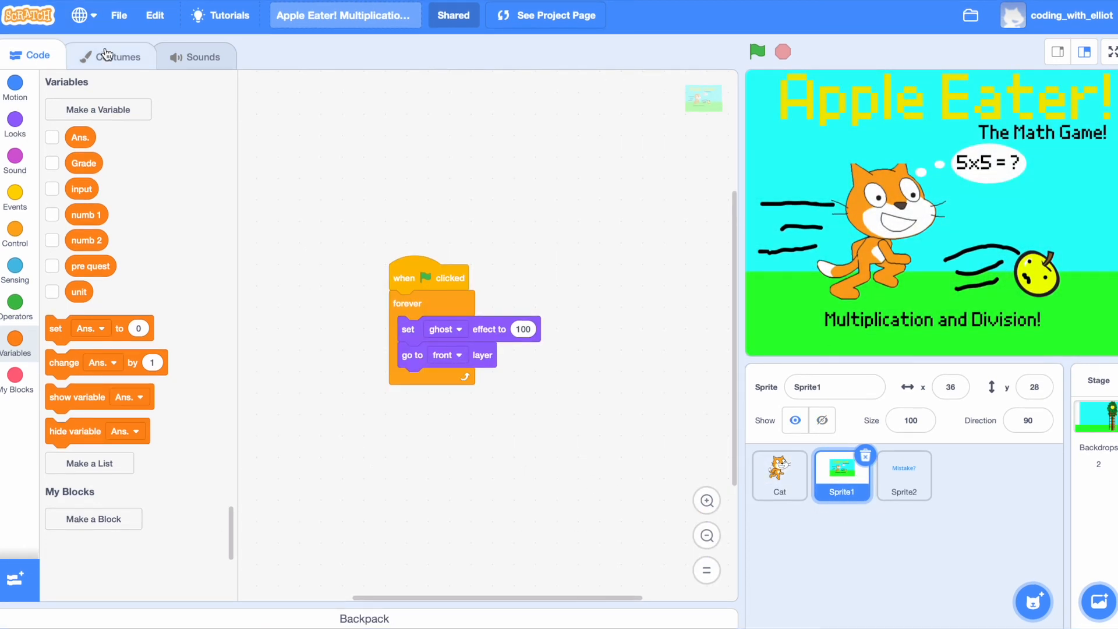
left_click(115, 57)
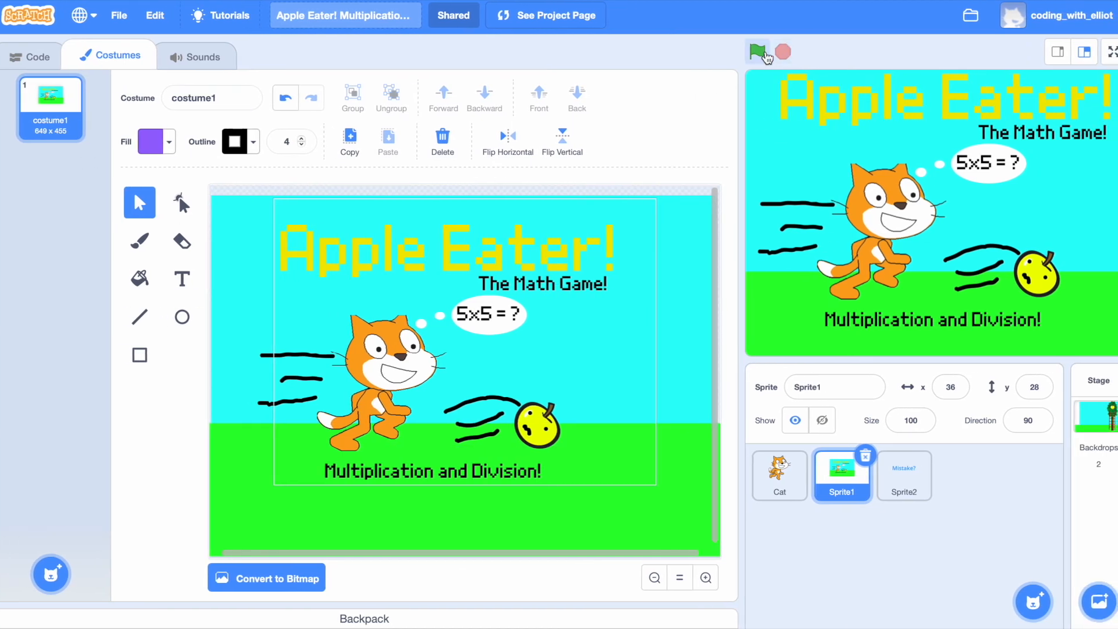
left_click(31, 56)
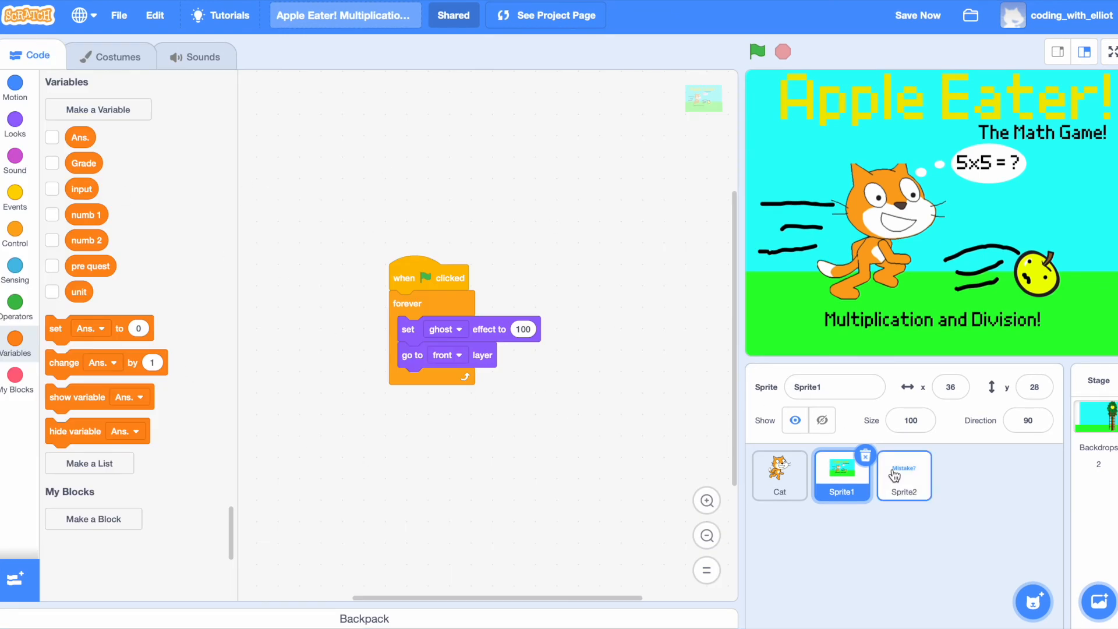
left_click(903, 476)
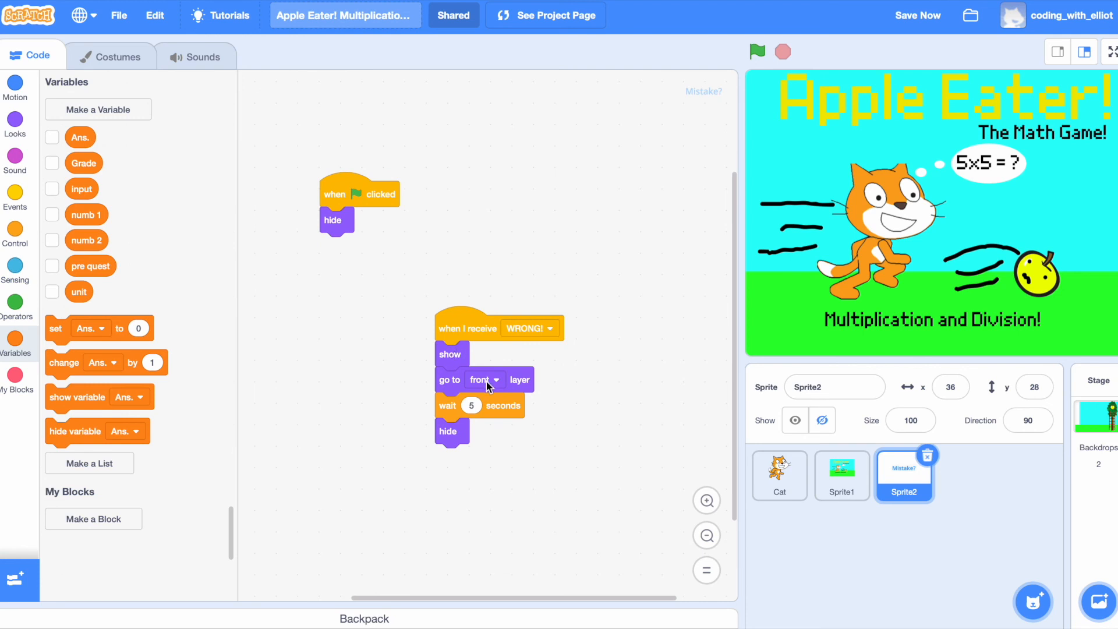
left_click(909, 420)
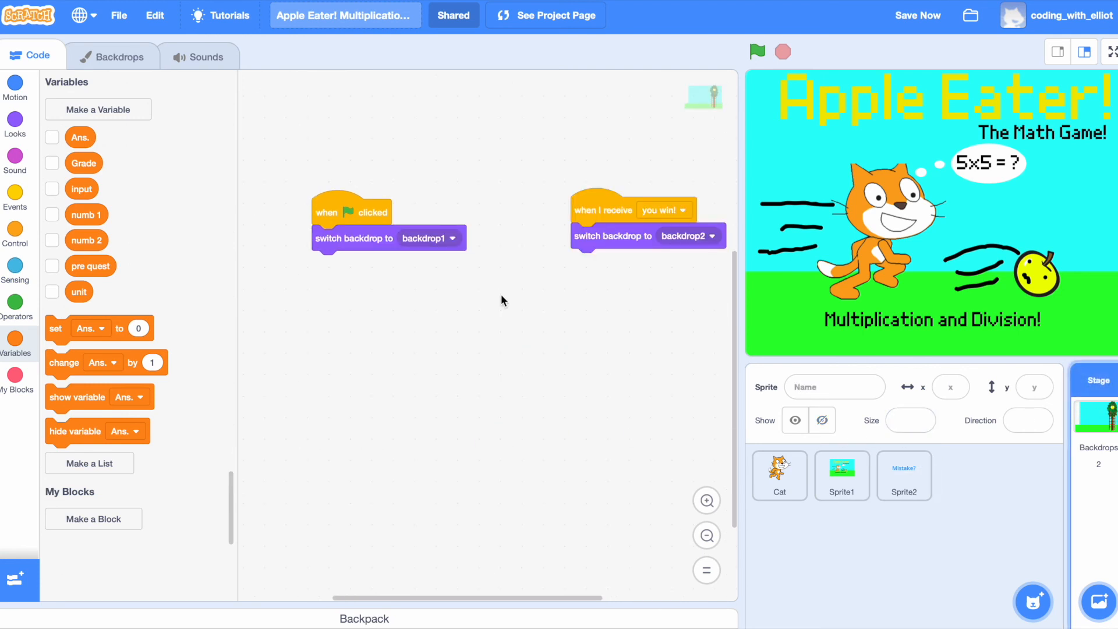
mouse_move(516, 296)
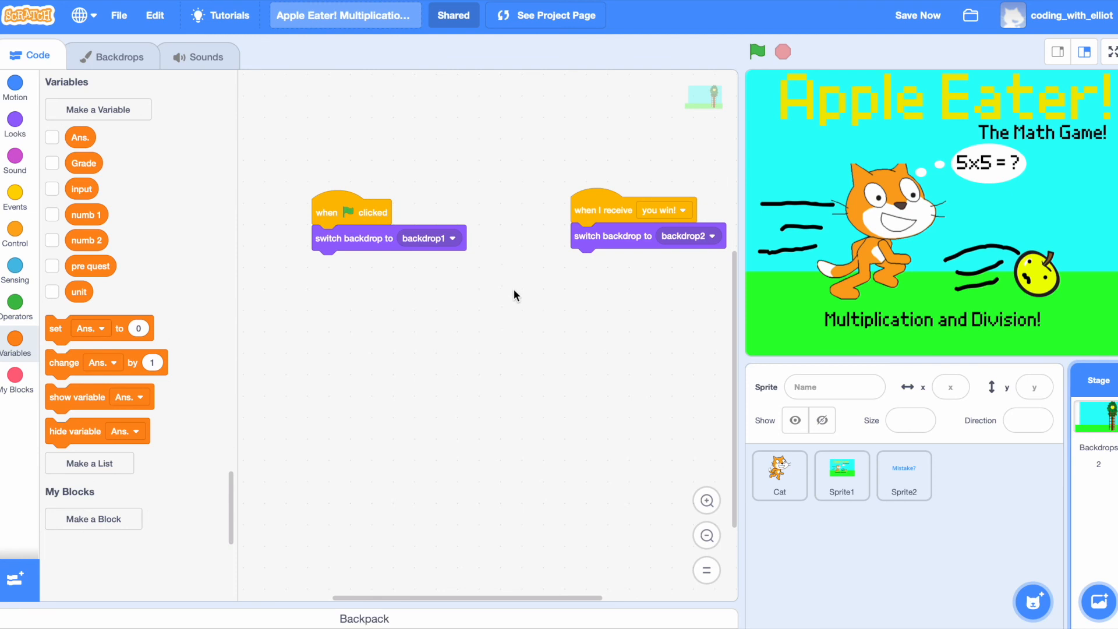
View the apple-tree and YOU WIN! backdrops, then return to the Stage's scripts
left_click(112, 56)
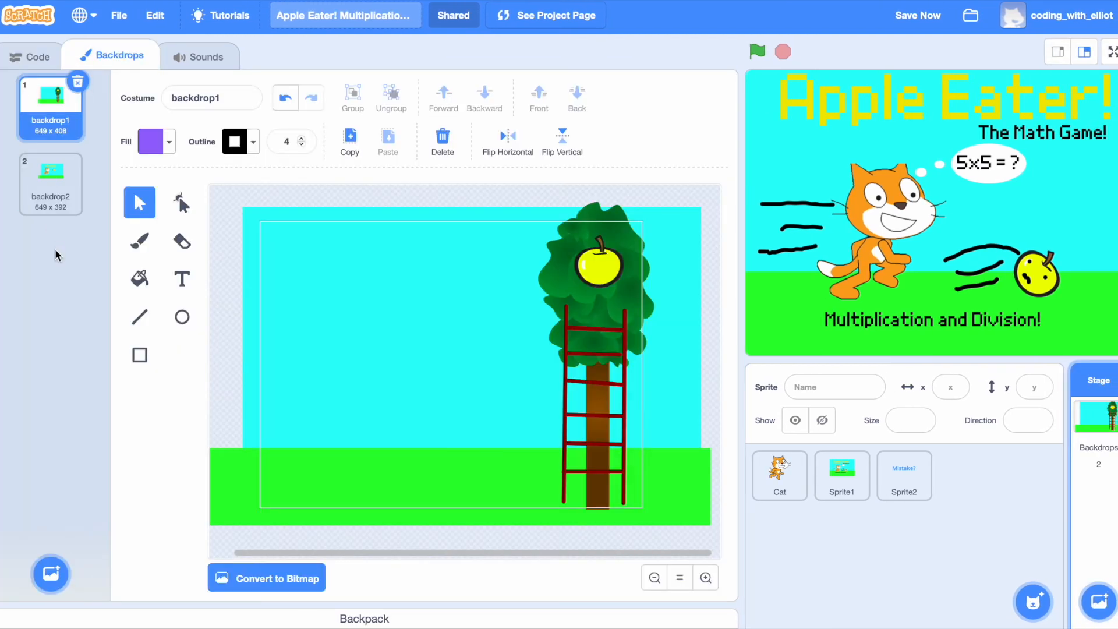
left_click(50, 178)
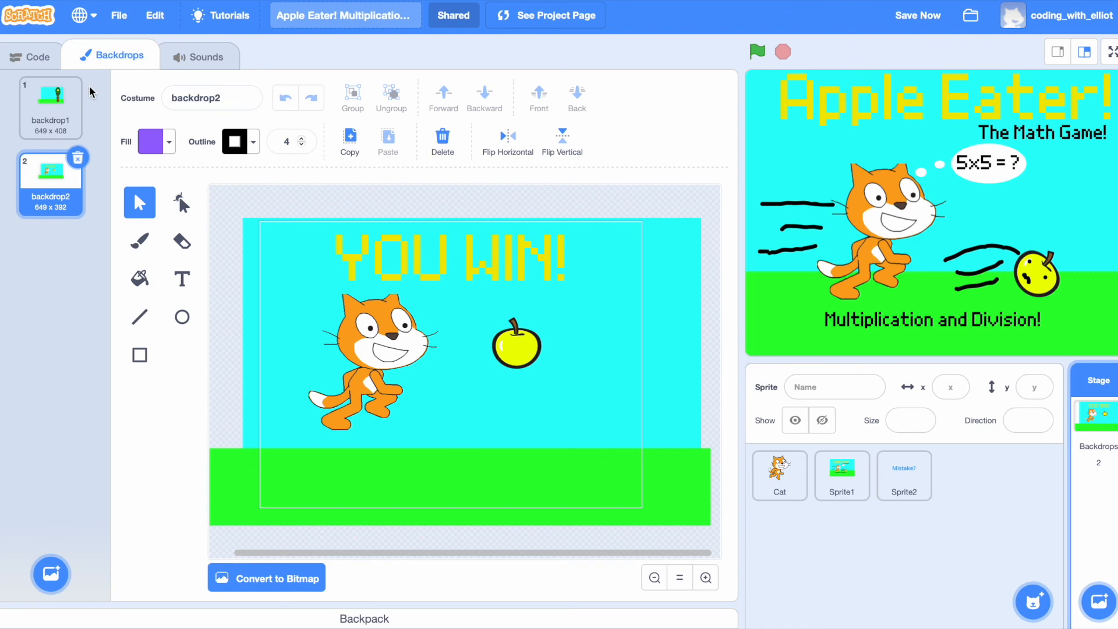
left_click(31, 57)
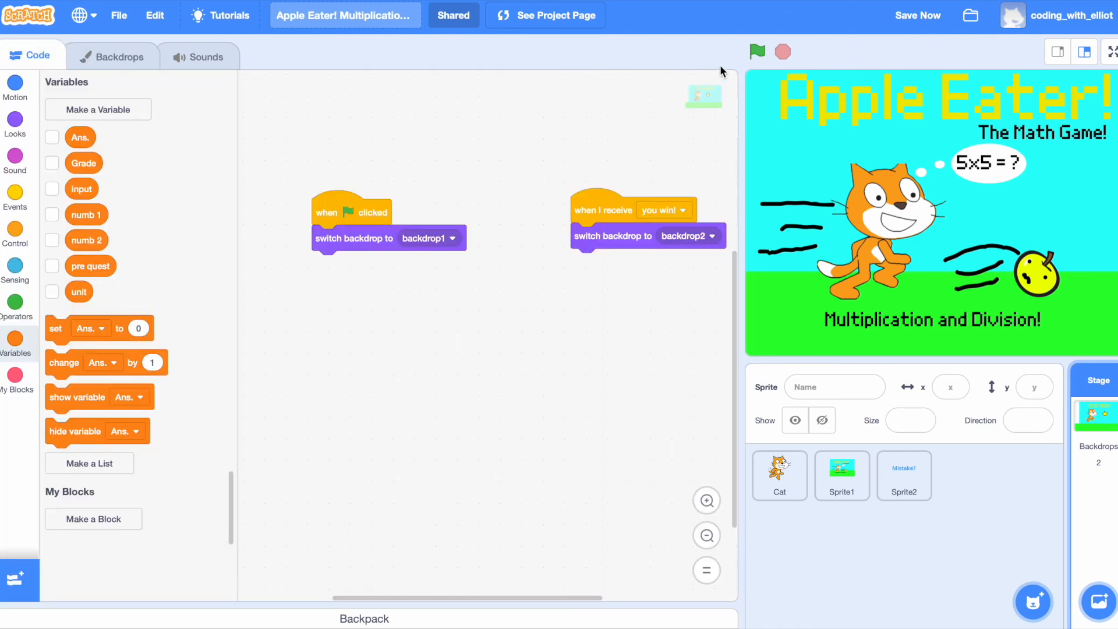